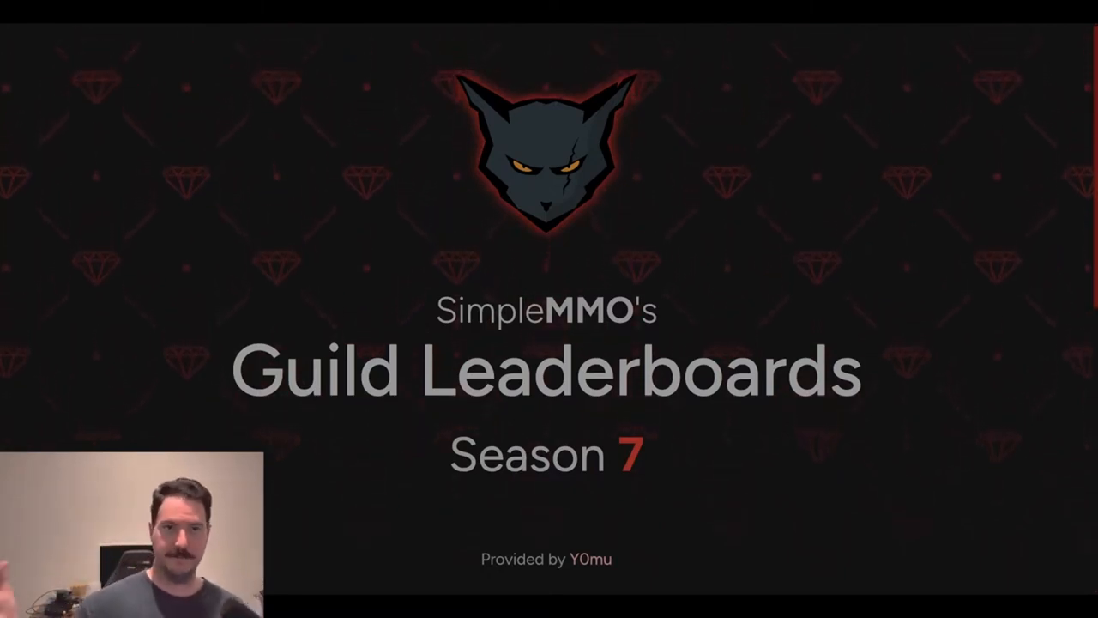
Scroll down to the Celestial tier table led by The Forest at 37,998,090 total exp.
scroll(down, 3)
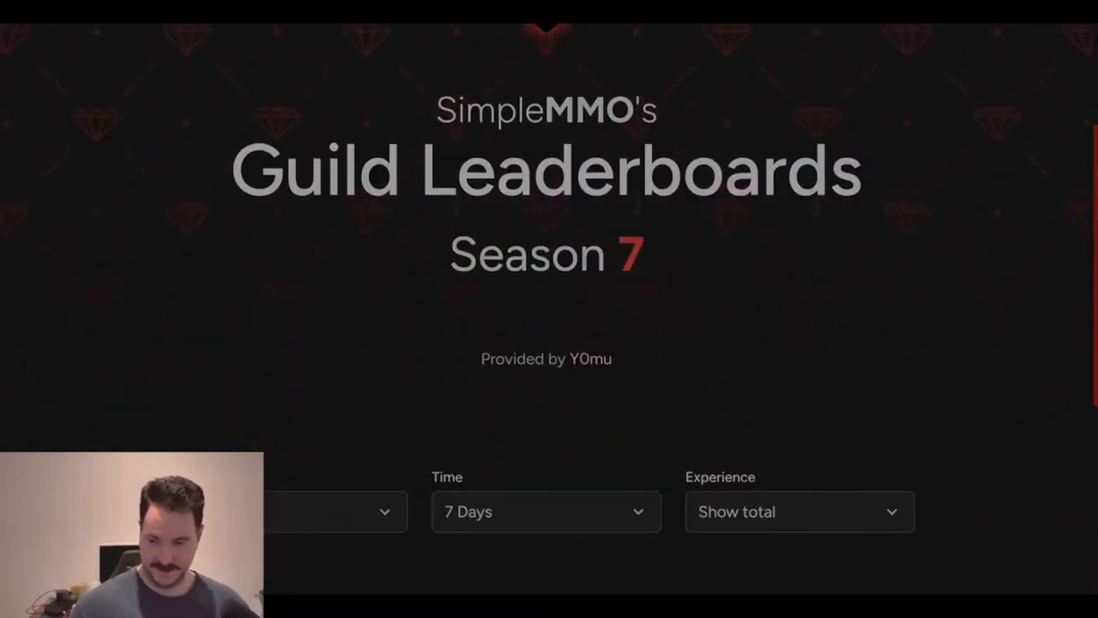
scroll(down, 3)
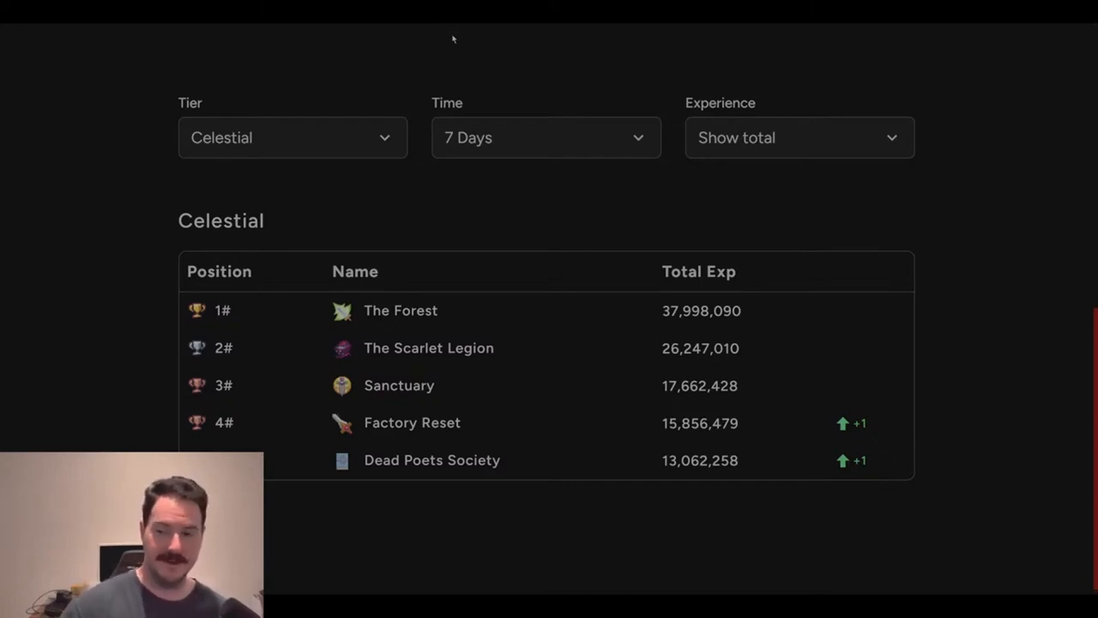
mouse_move(541, 190)
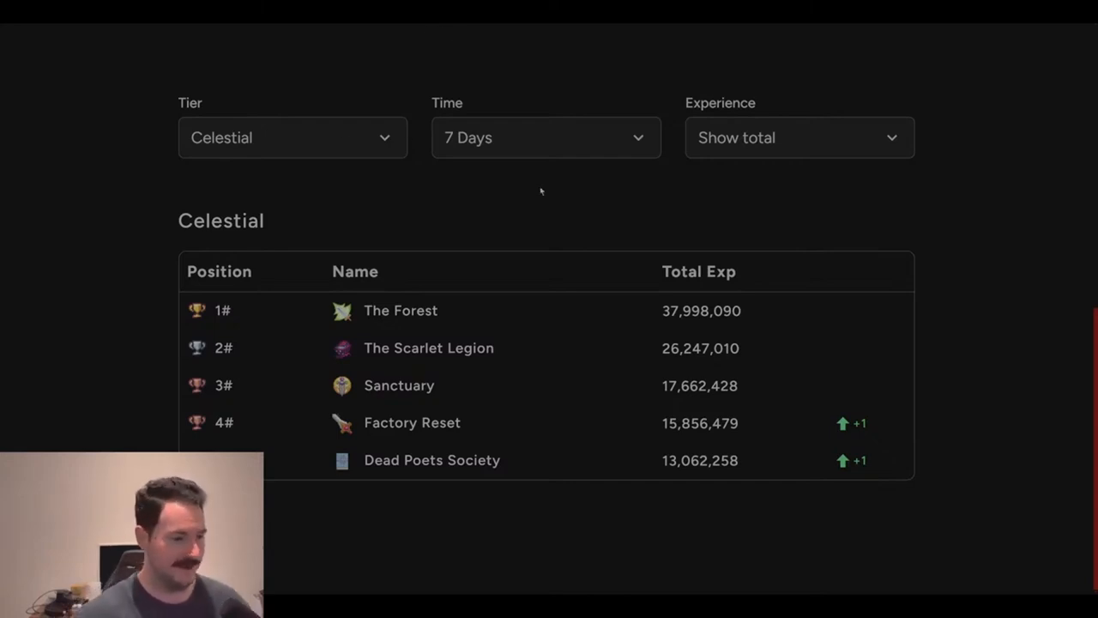
Switch the Tier filter to Legendary, showing ПРОСТОР | PROSTOR in 6th at 11,633,752 exp.
click(291, 137)
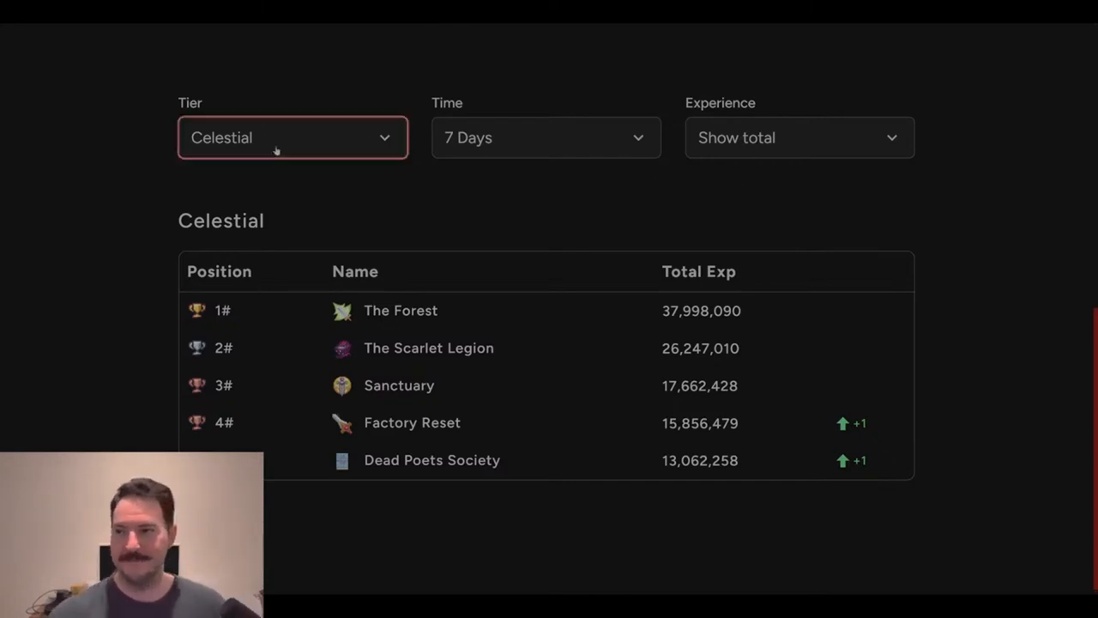
click(292, 137)
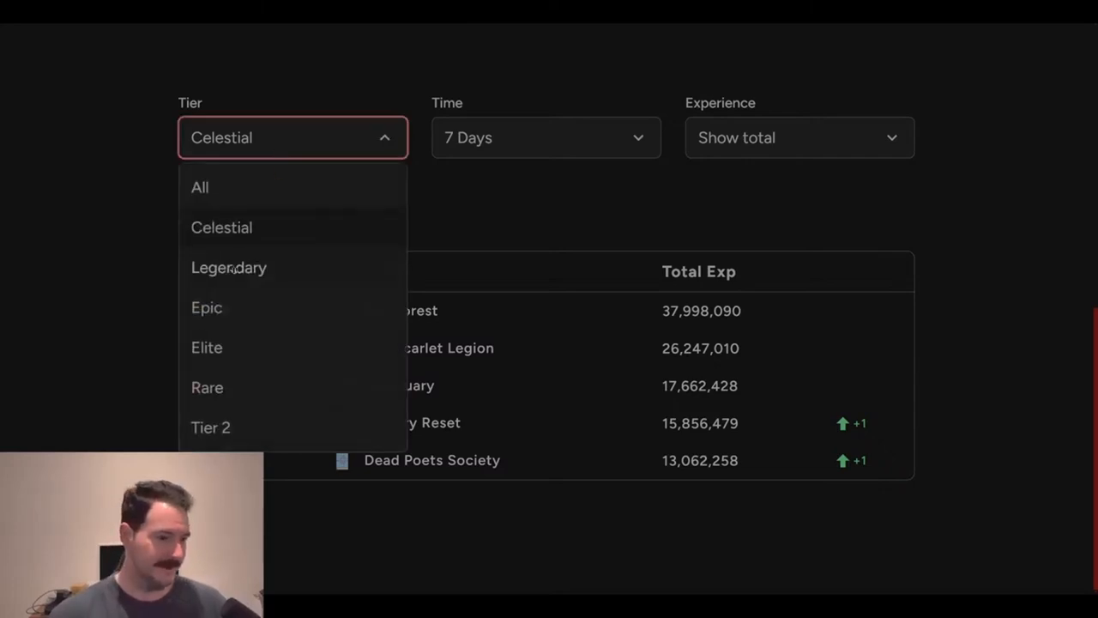
click(230, 268)
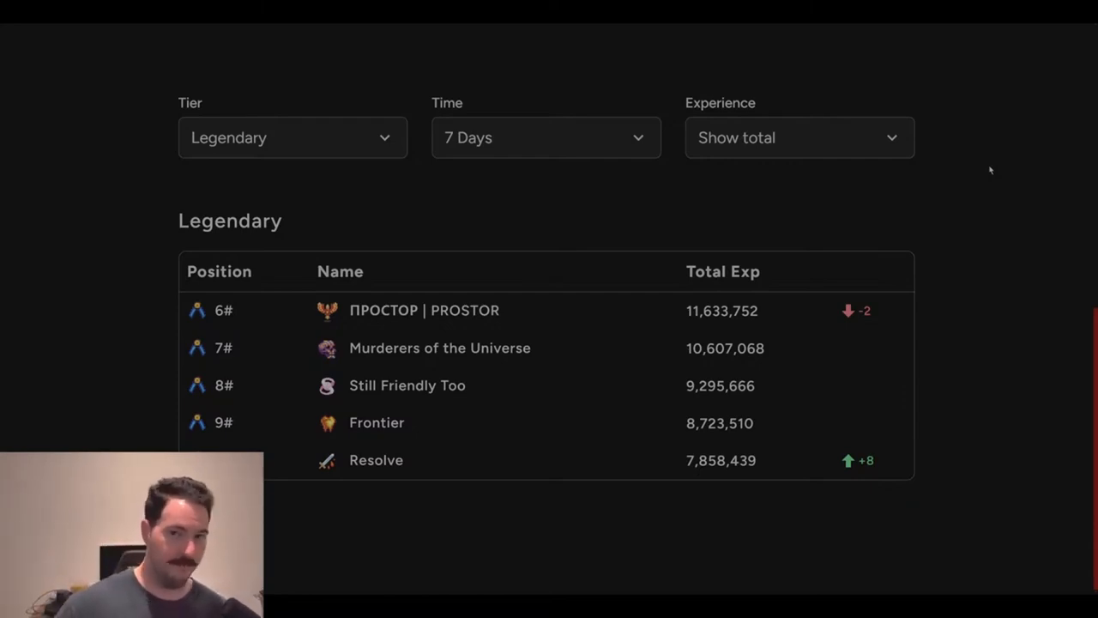
mouse_move(984, 165)
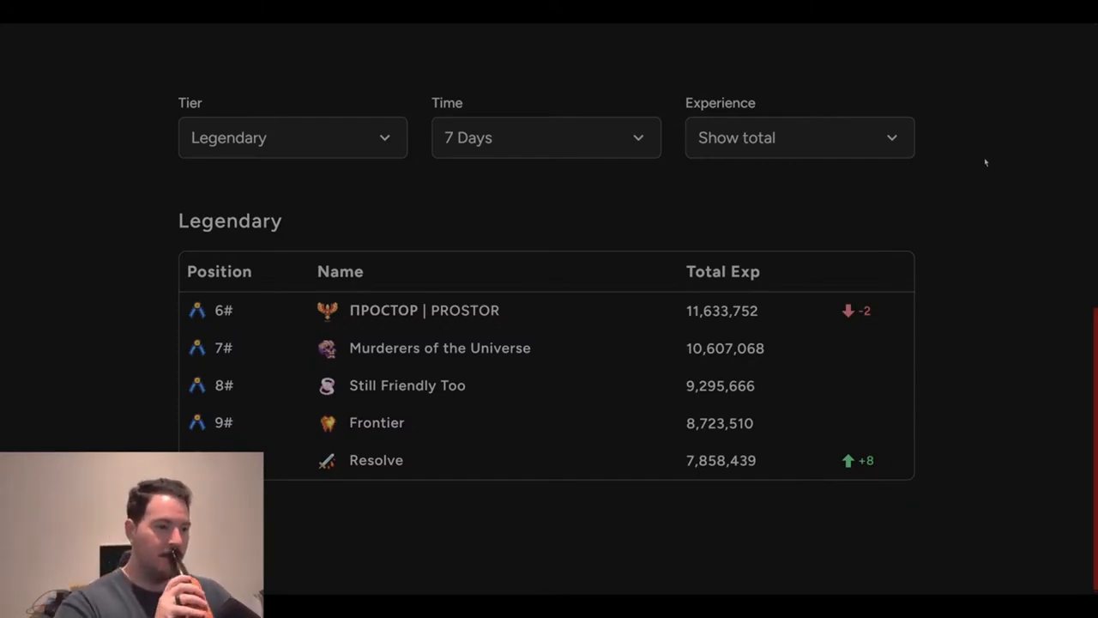
mouse_move(313, 157)
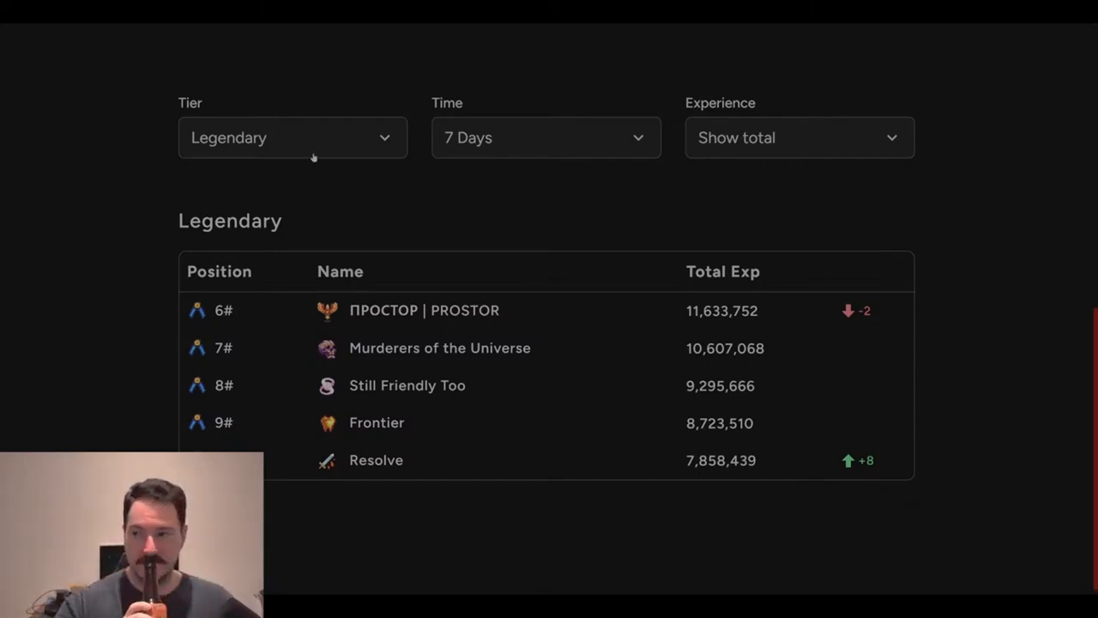
Switch the Tier filter to Epic, showing Requiem of Lost Souls in 11th at 7,505,639 exp.
click(292, 138)
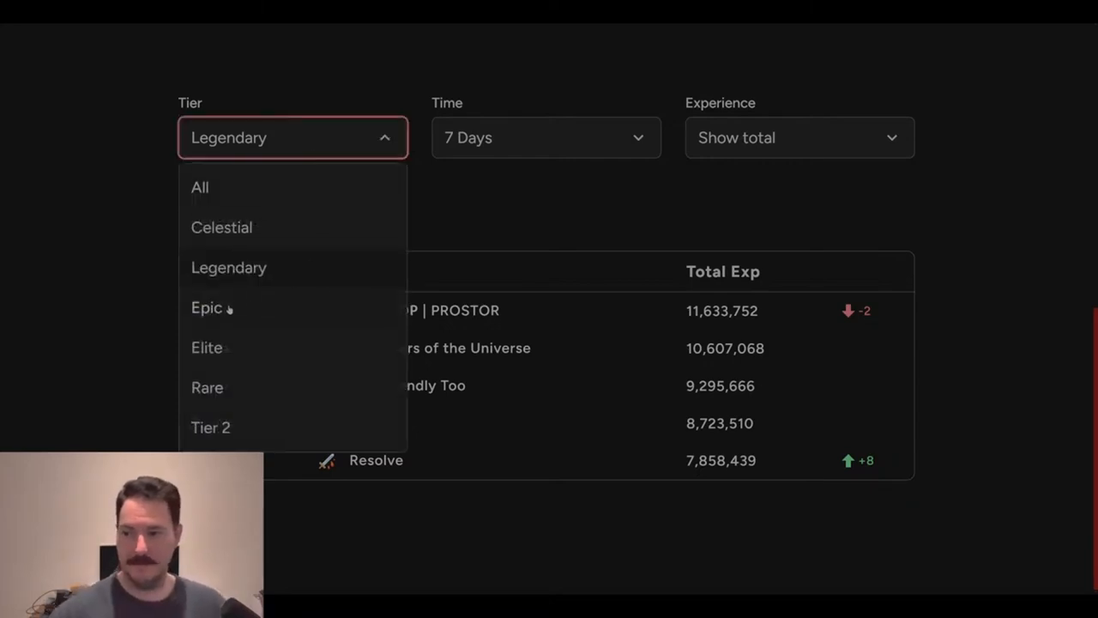
click(206, 307)
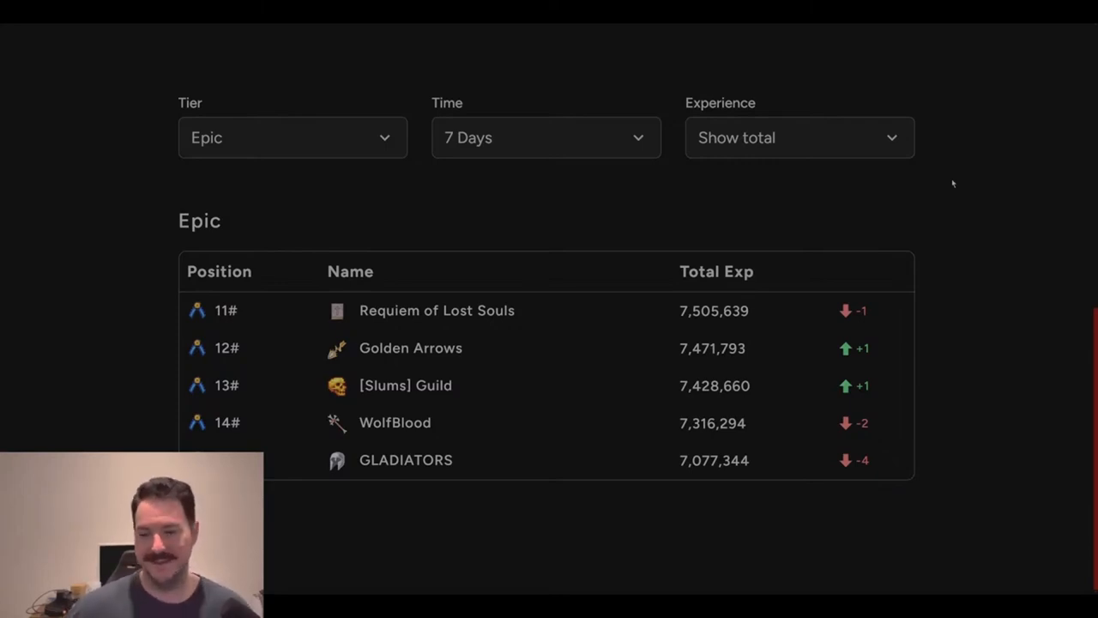
mouse_move(563, 257)
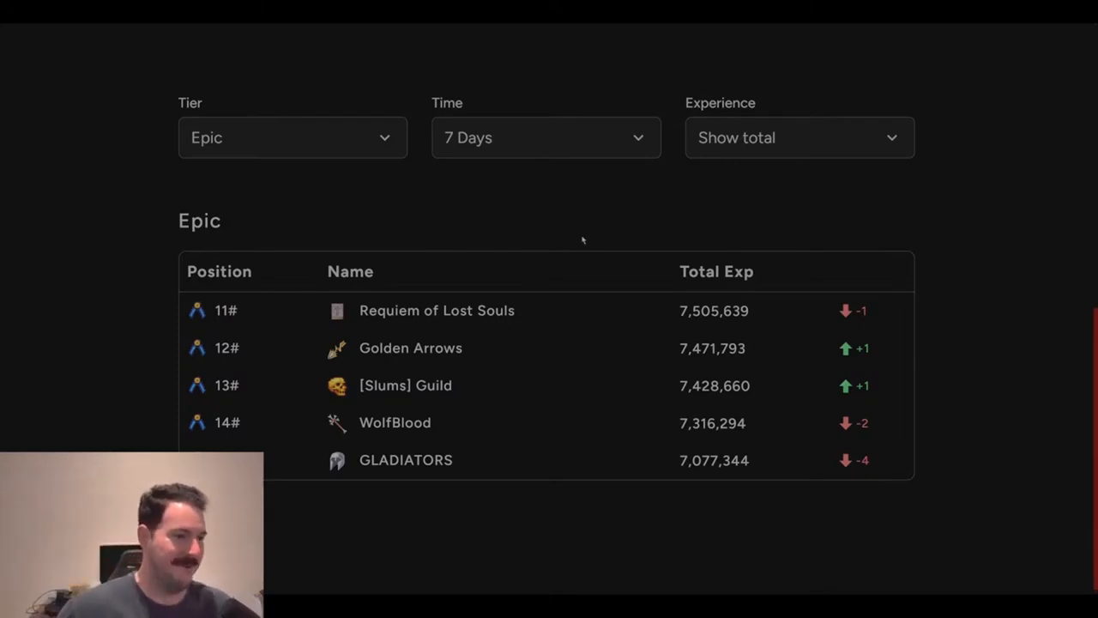
Switch the Tier filter to Rare, showing Eternal Flame in 21st at 4,793,464 exp.
click(291, 137)
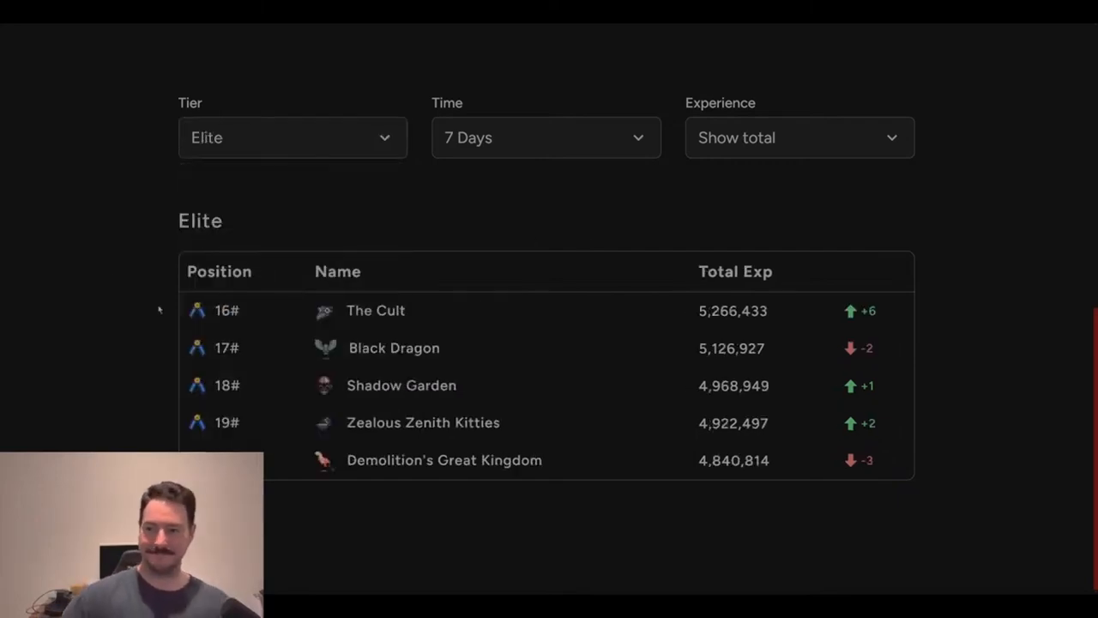
mouse_move(93, 254)
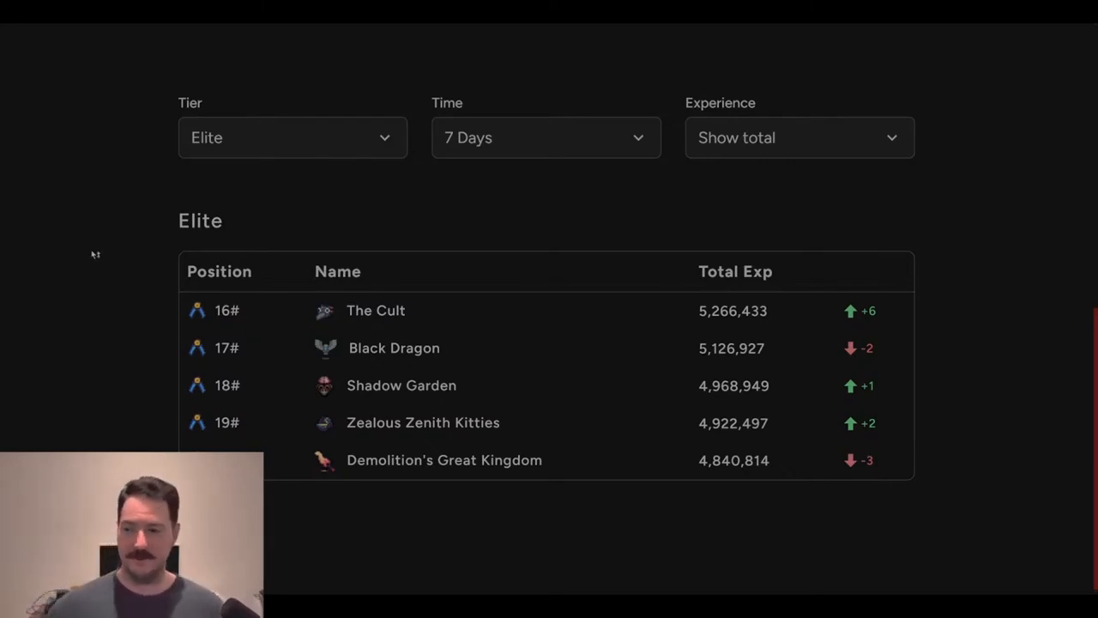
click(292, 137)
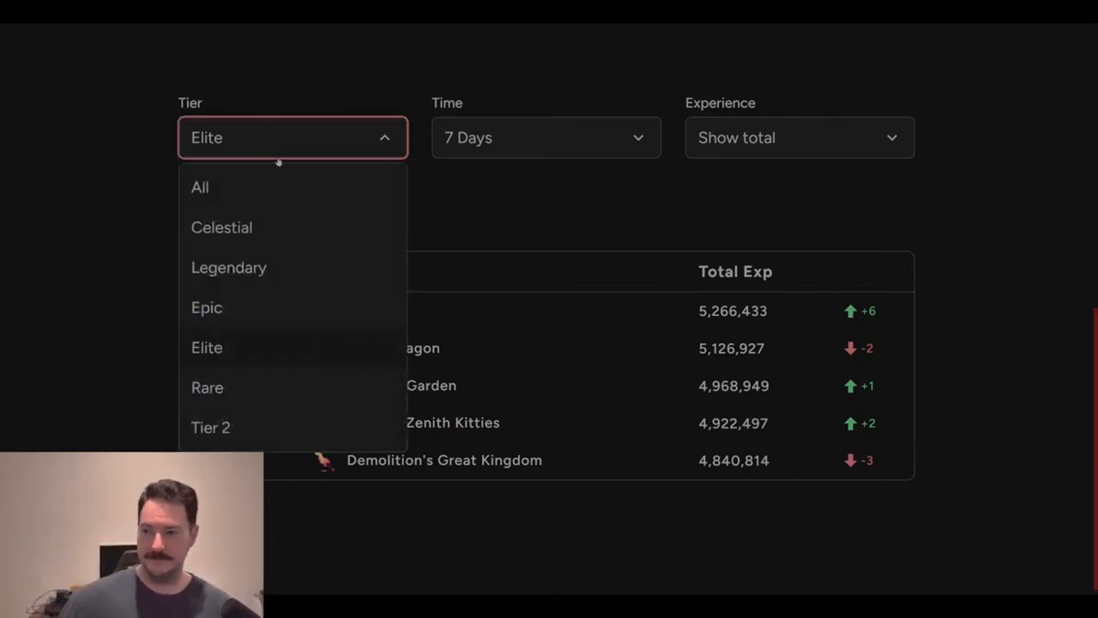
mouse_move(117, 258)
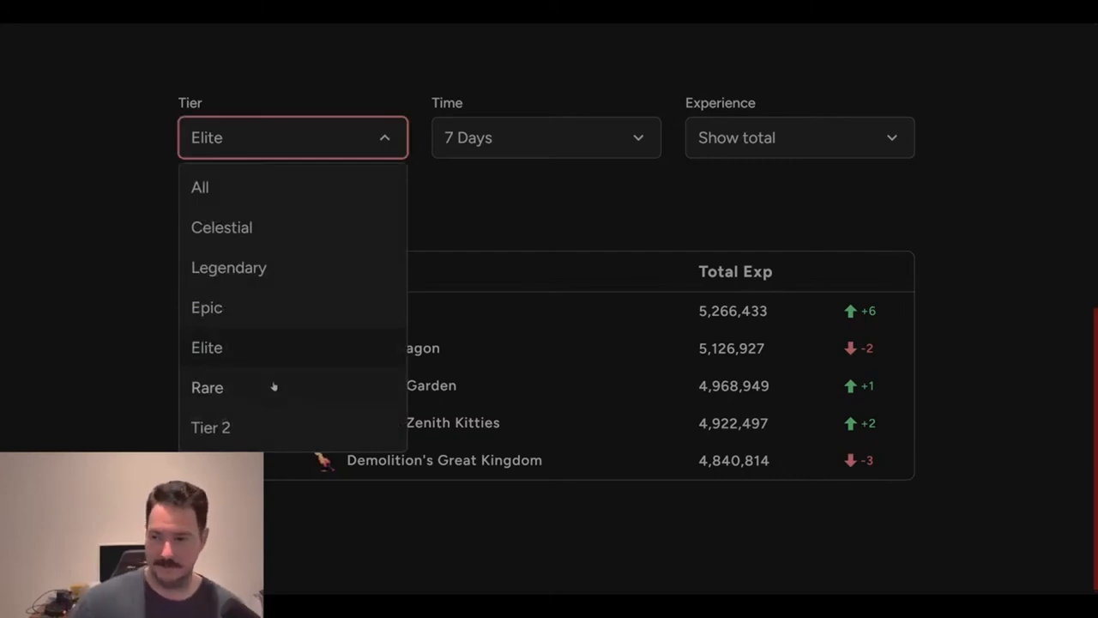
click(206, 388)
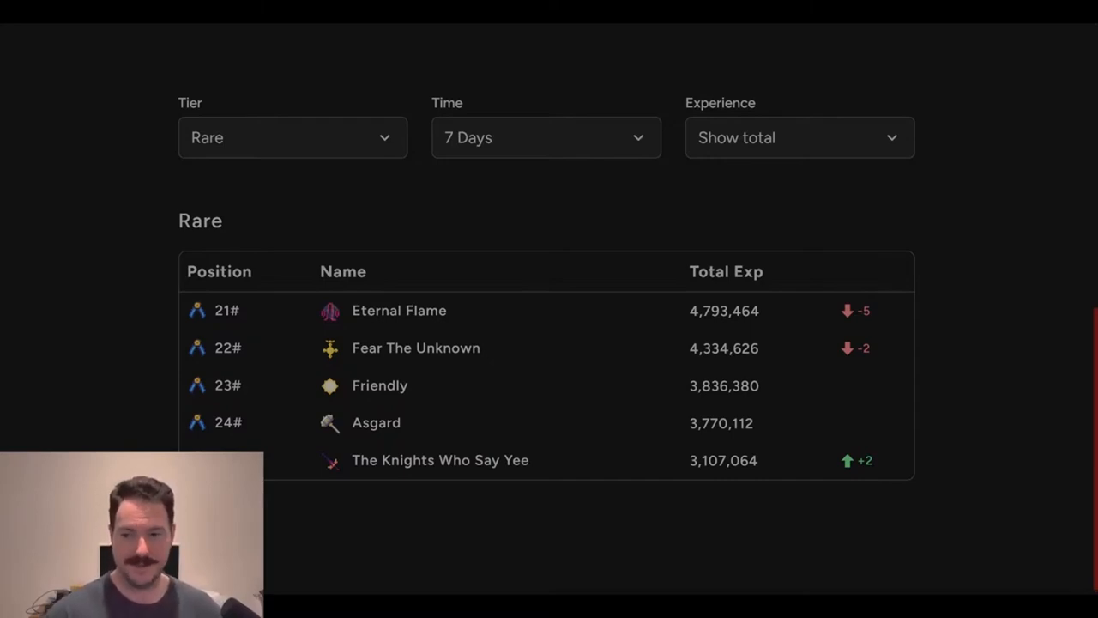
mouse_move(432, 249)
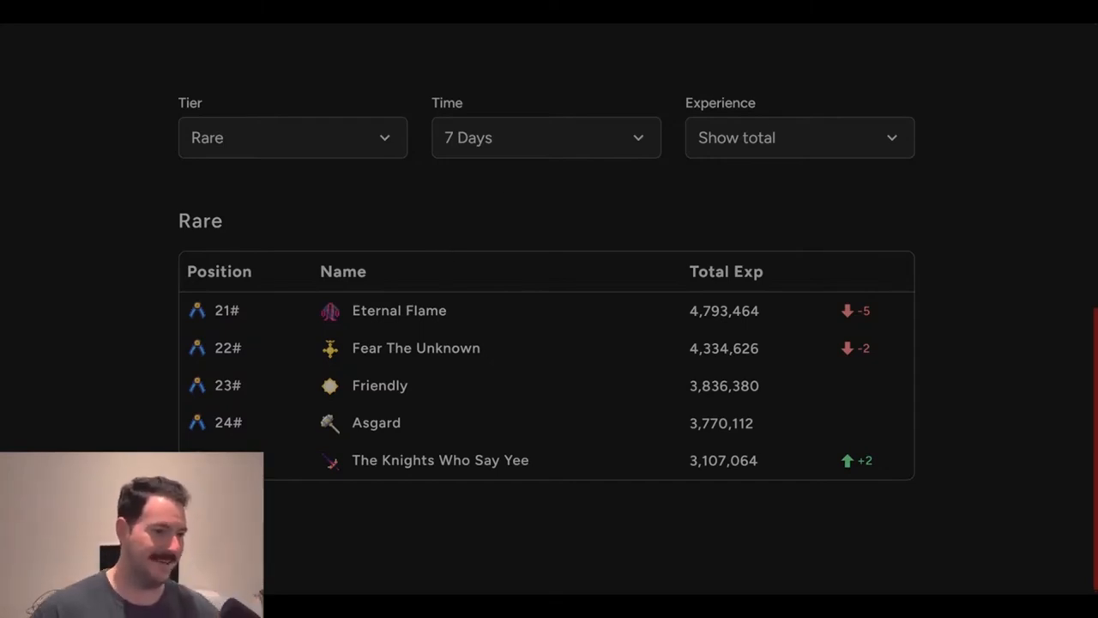
mouse_move(135, 254)
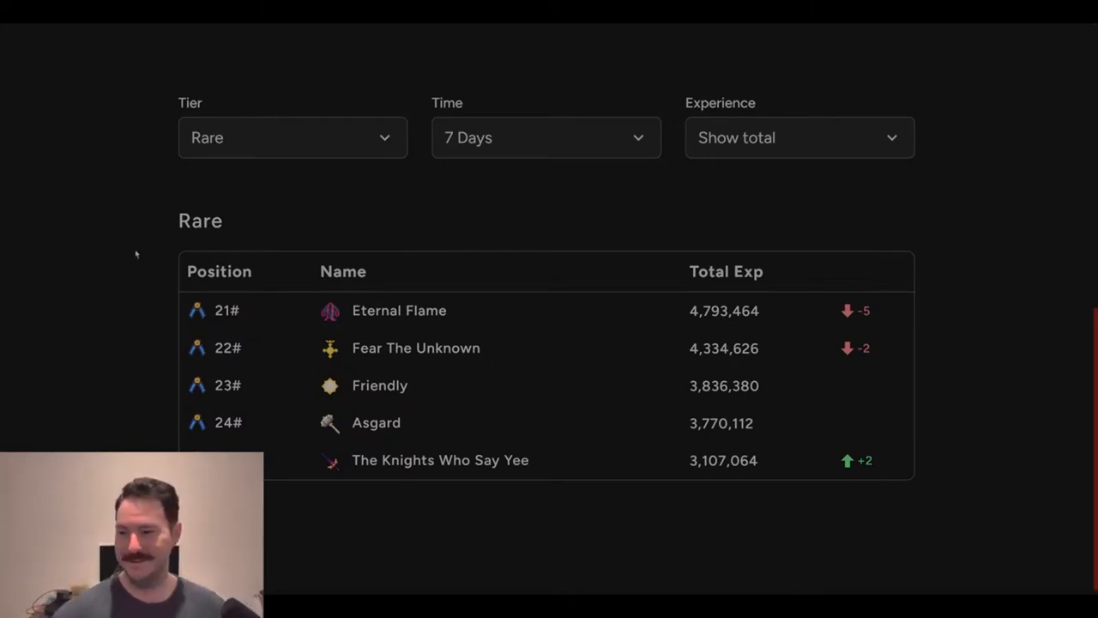
mouse_move(96, 237)
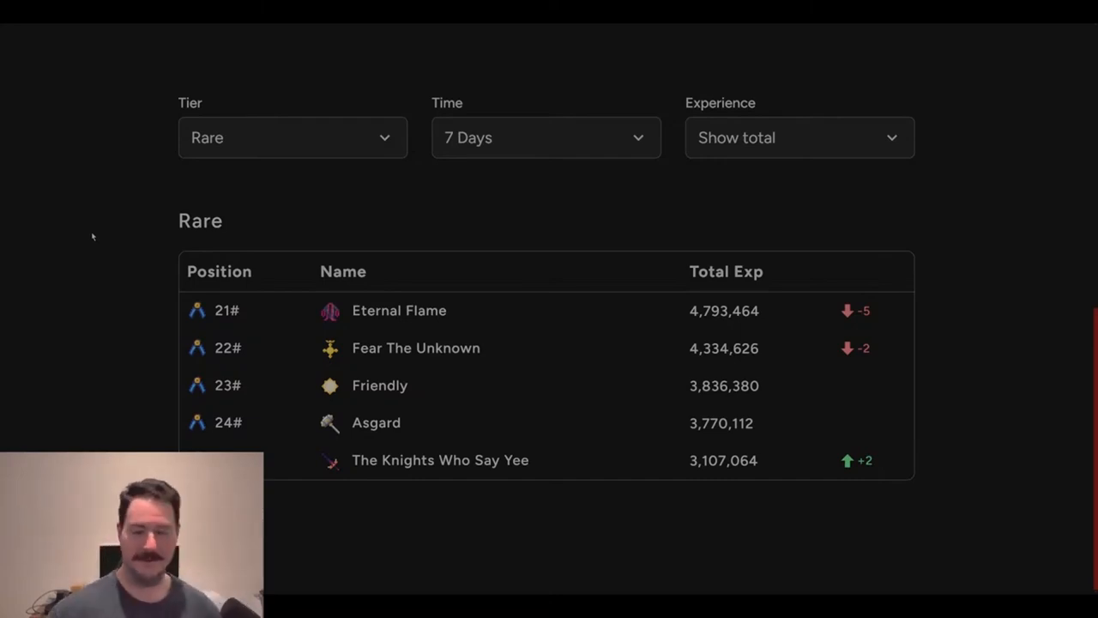
mouse_move(436, 189)
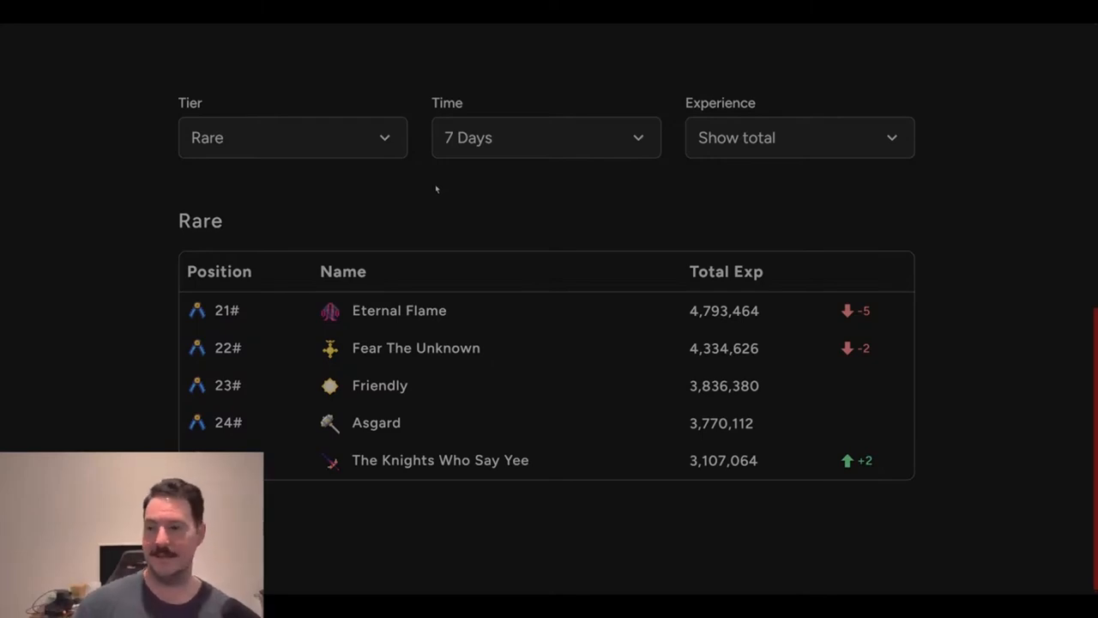
Switch the Tier filter to Tier 2, showing Dante's Inferno room in 26th at 2,467,371 exp.
click(291, 137)
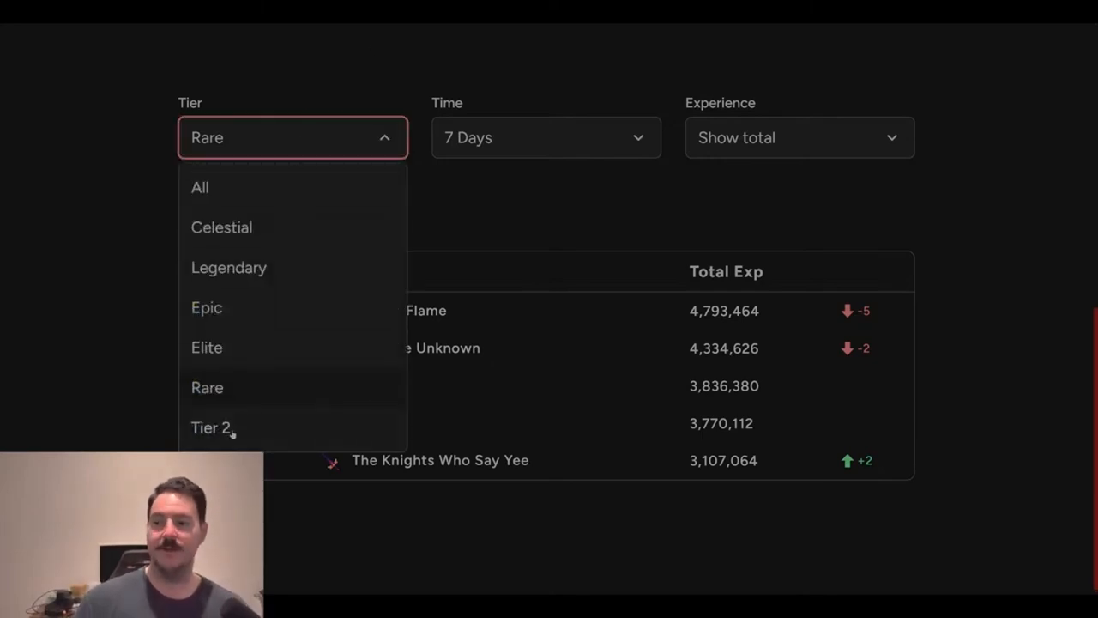
click(209, 427)
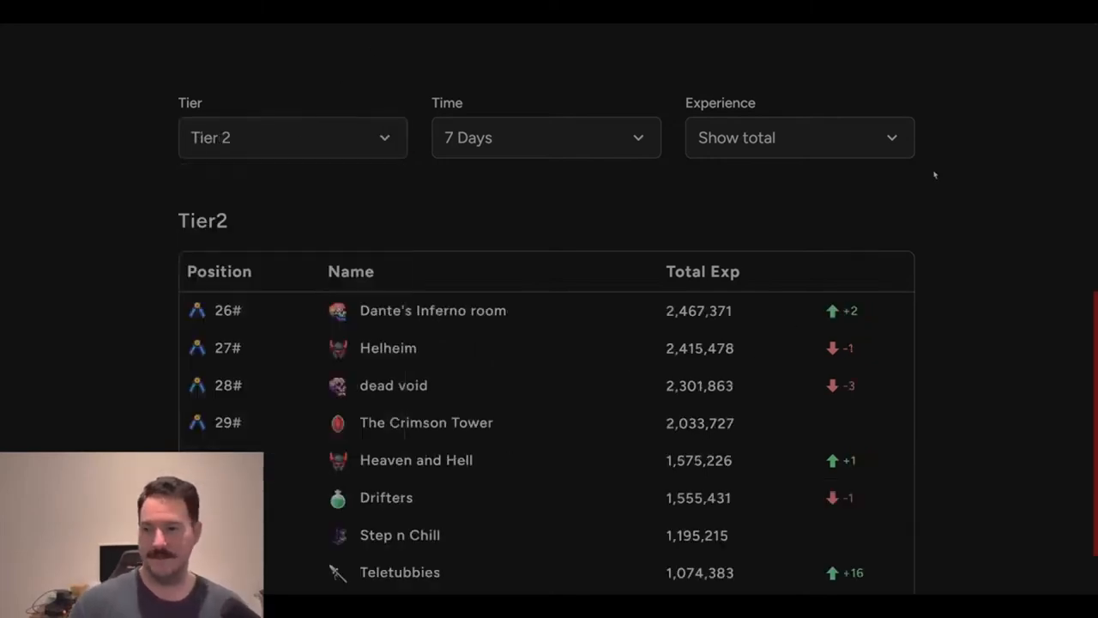
scroll(down, 3)
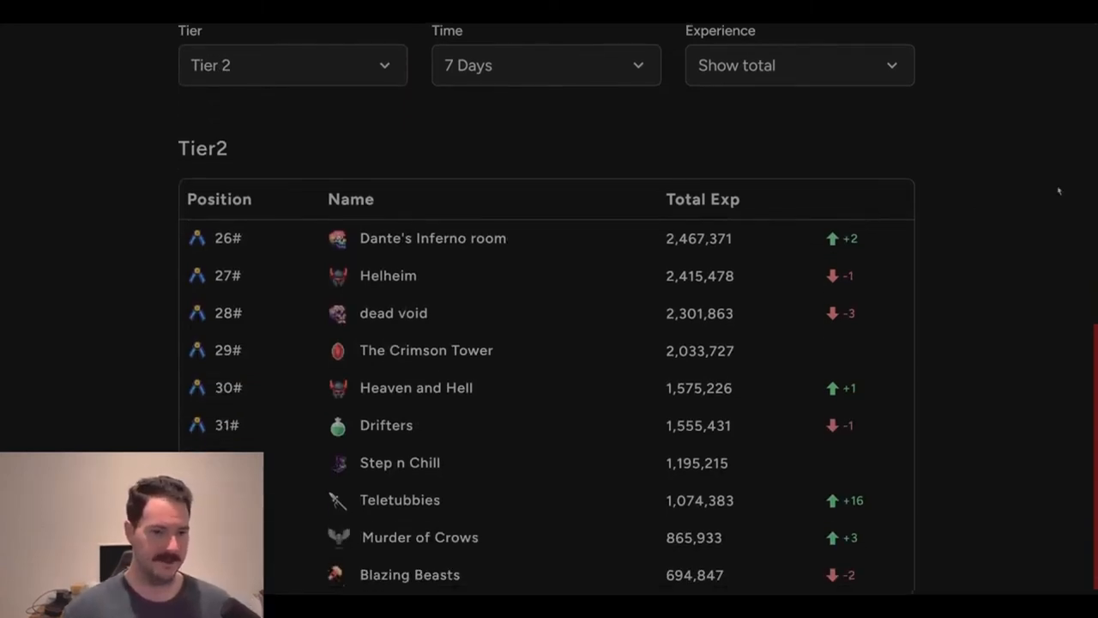
mouse_move(945, 295)
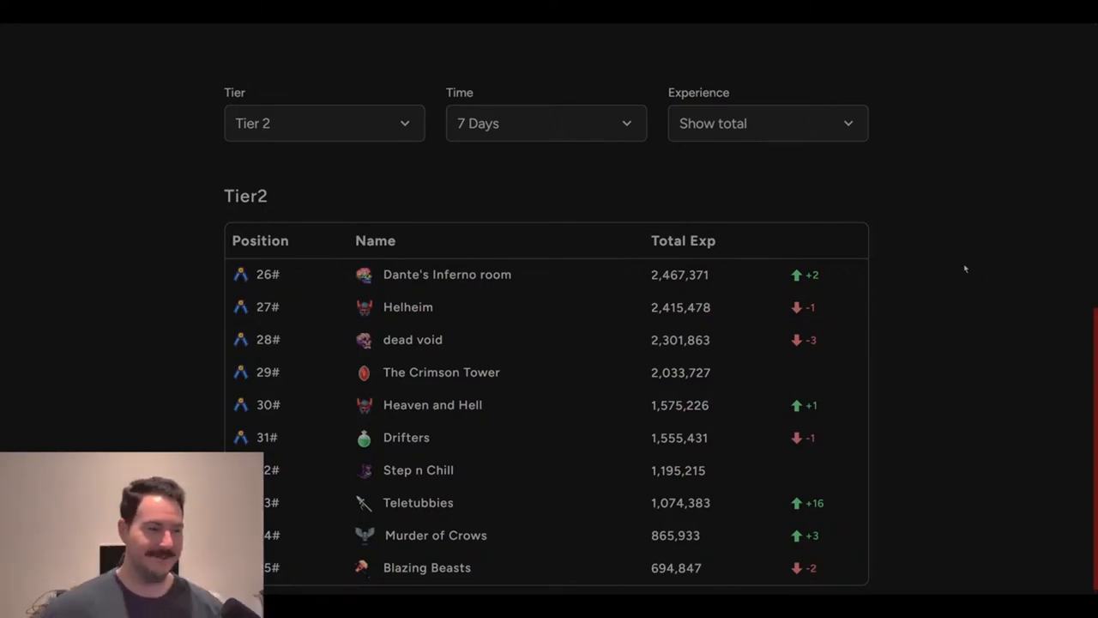
mouse_move(838, 251)
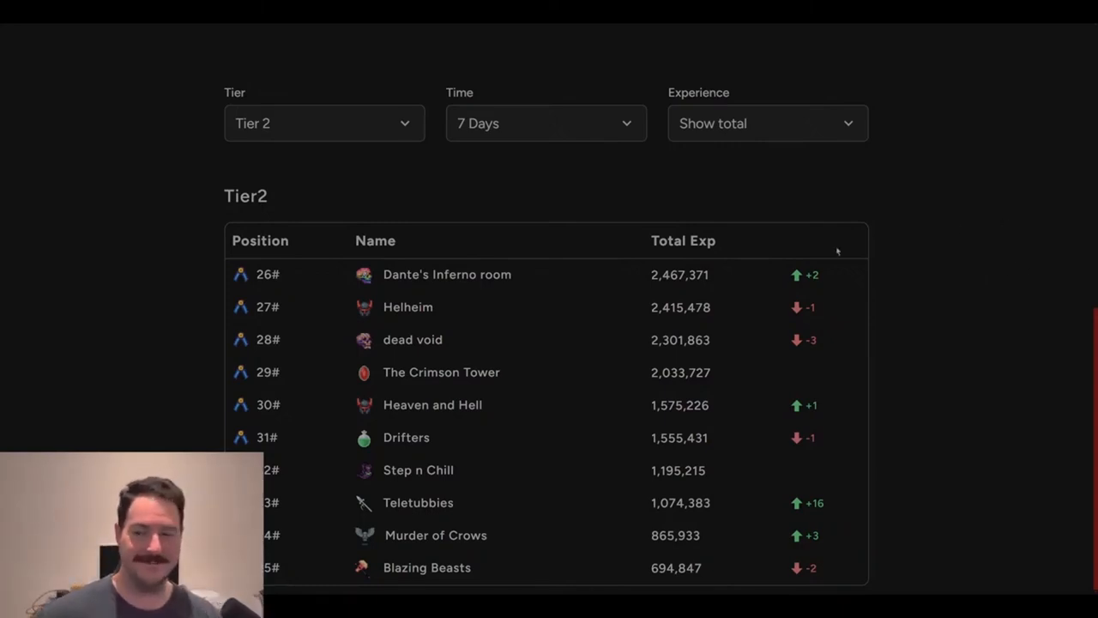
mouse_move(405, 358)
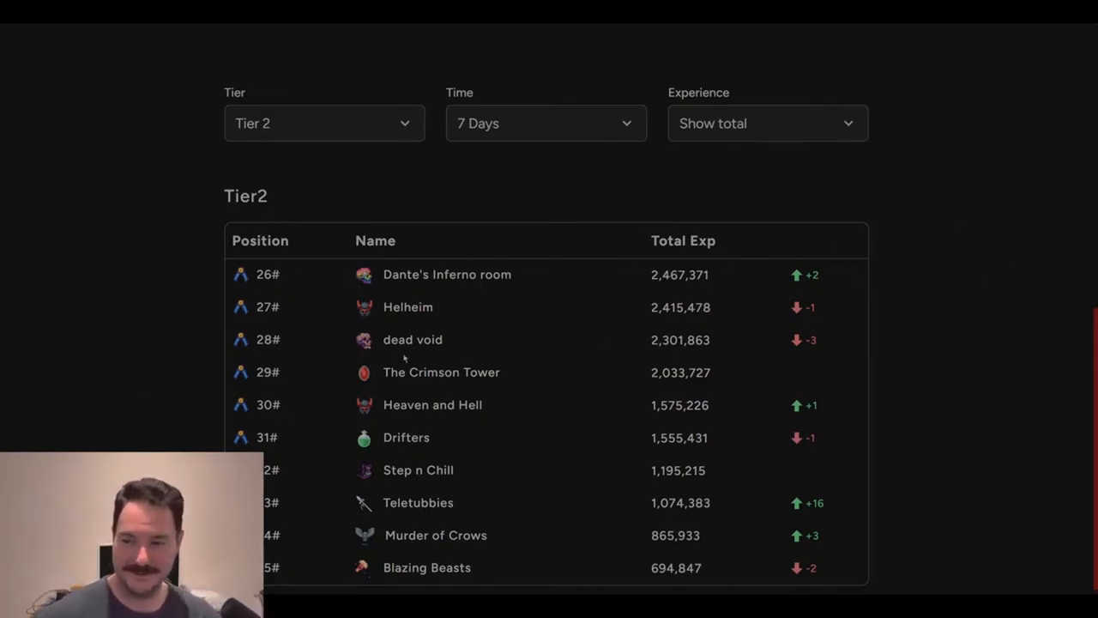
double_click(441, 370)
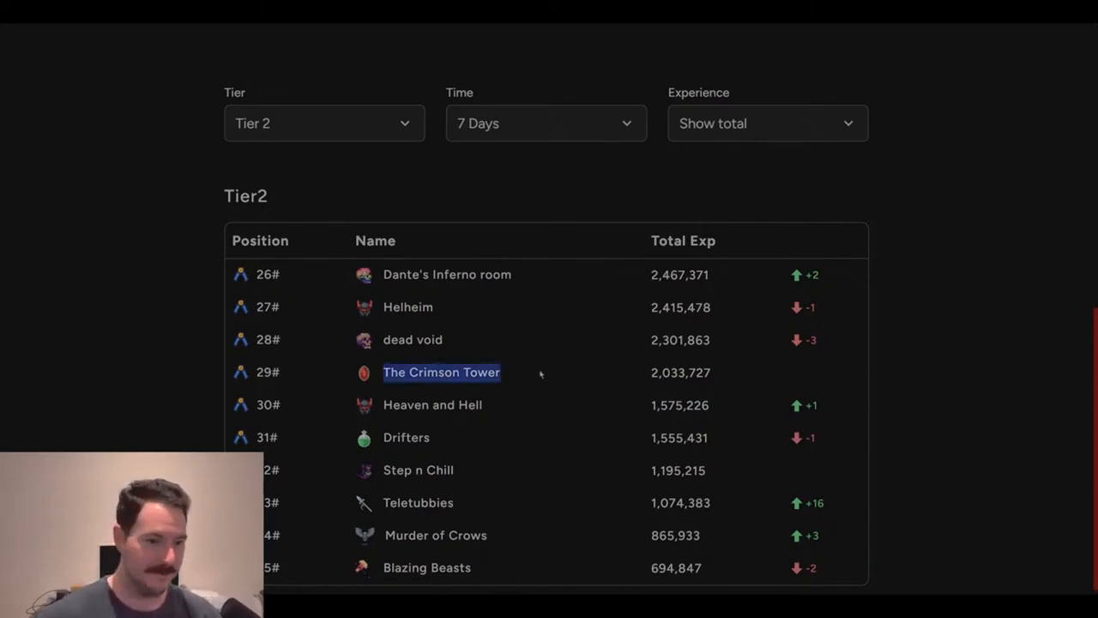
mouse_move(621, 362)
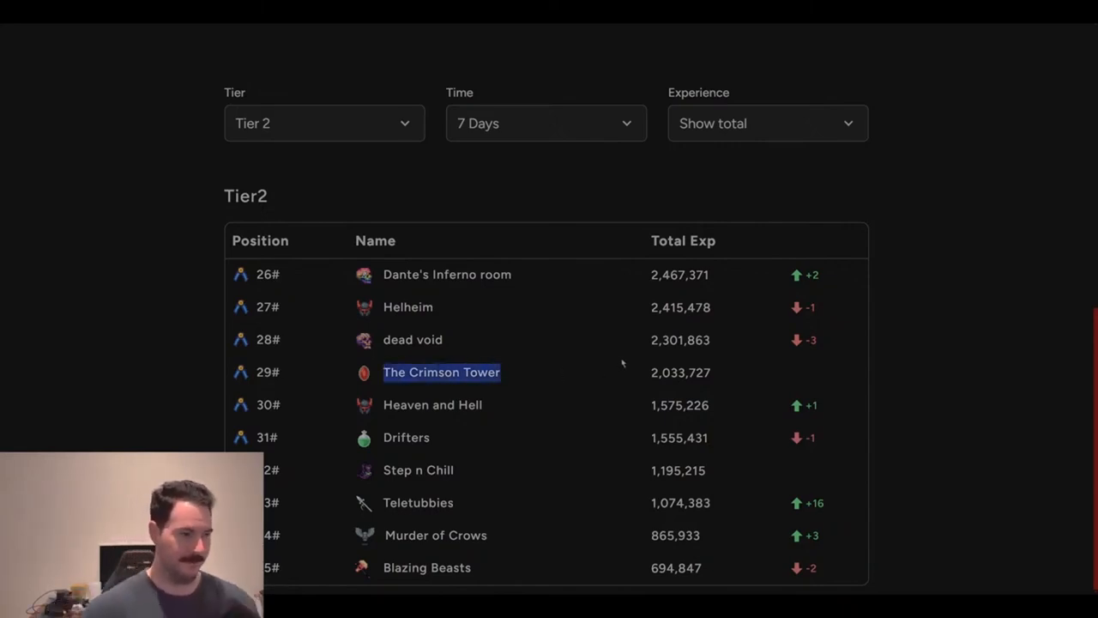